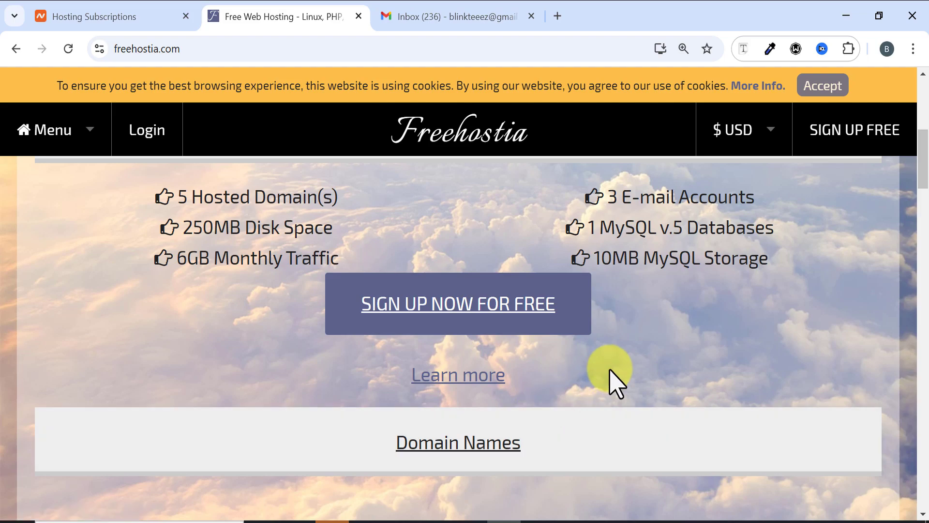
mouse_move(619, 383)
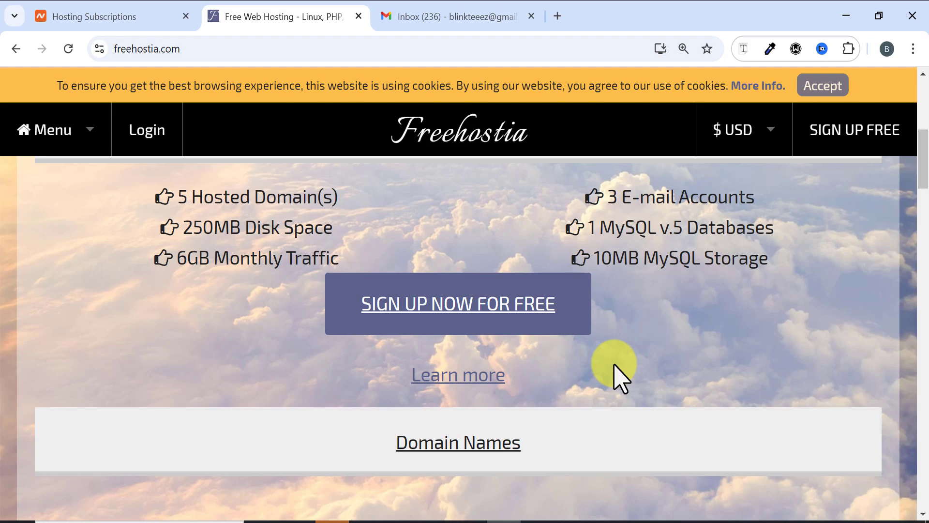
mouse_move(636, 377)
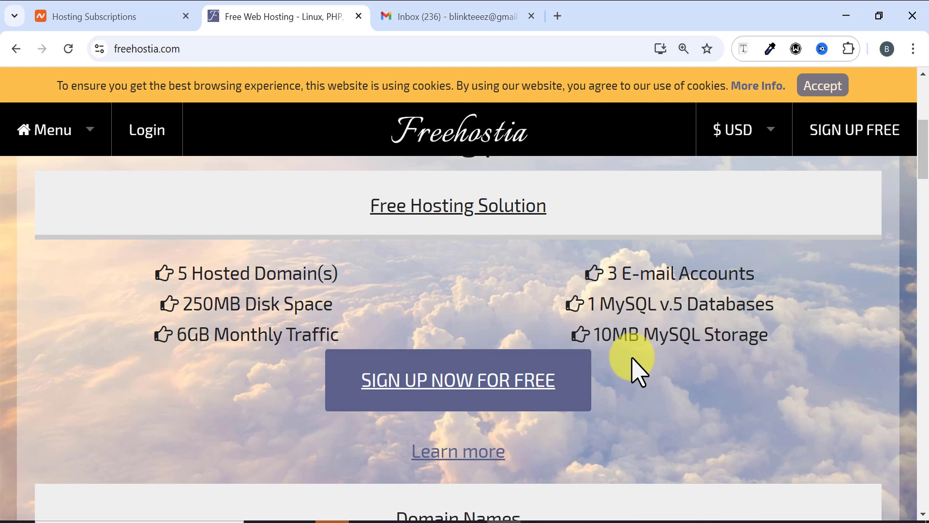
Start the free sign-up and keep Chocolate as the 12-month $0.00 hosting plan.
scroll("up", 3)
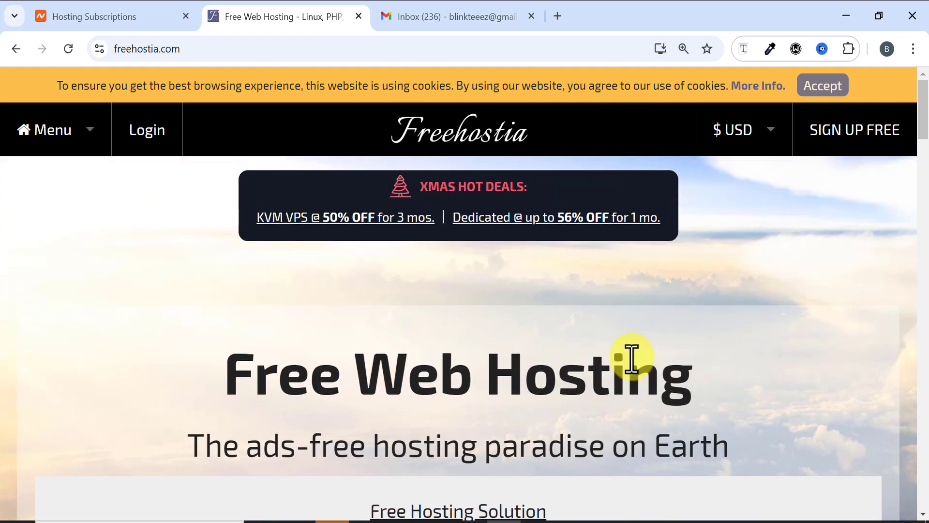
mouse_move(604, 341)
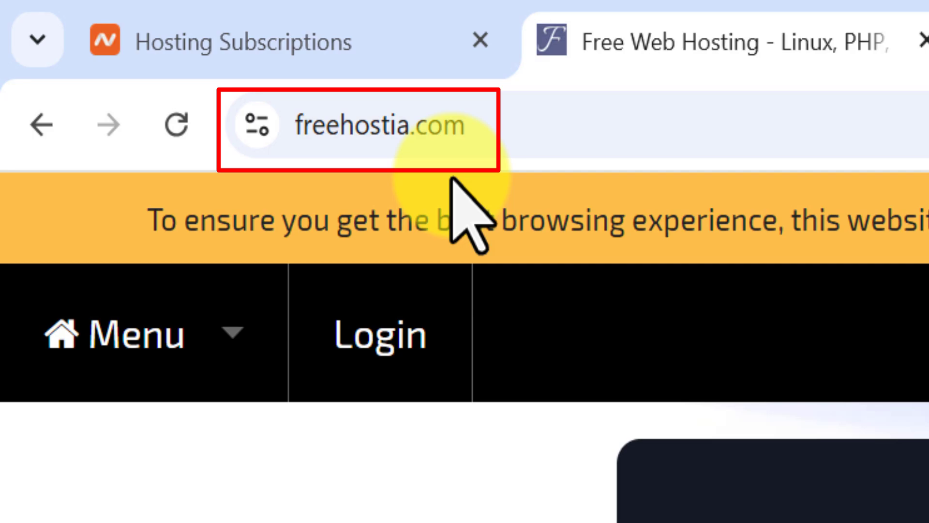
mouse_move(451, 189)
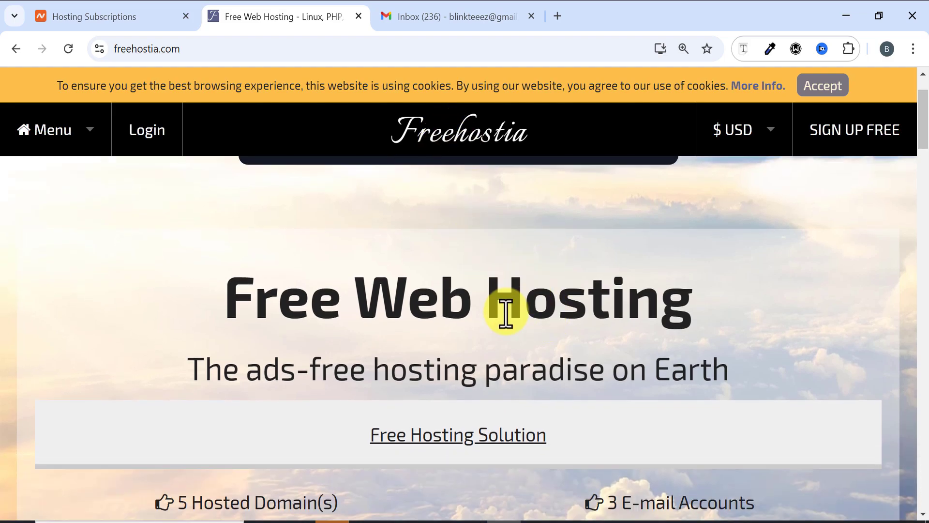
scroll("down", 3)
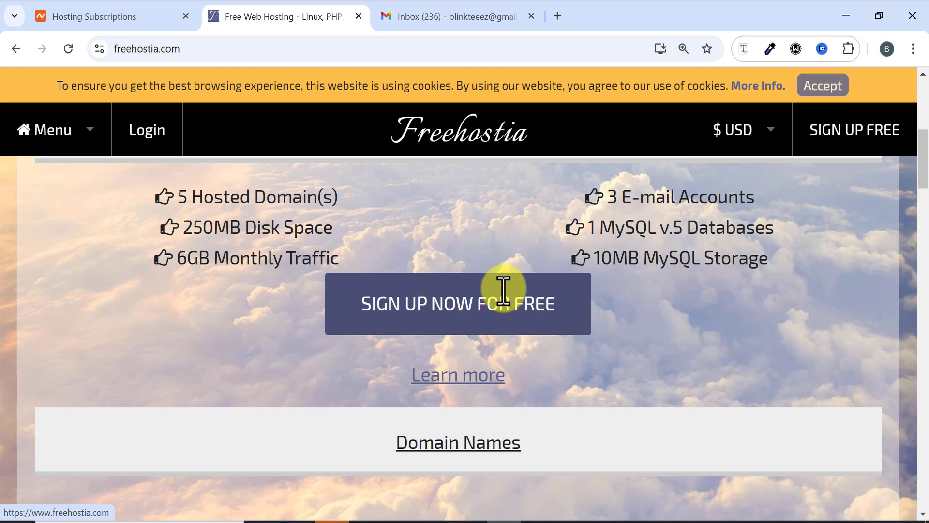
left_click(458, 304)
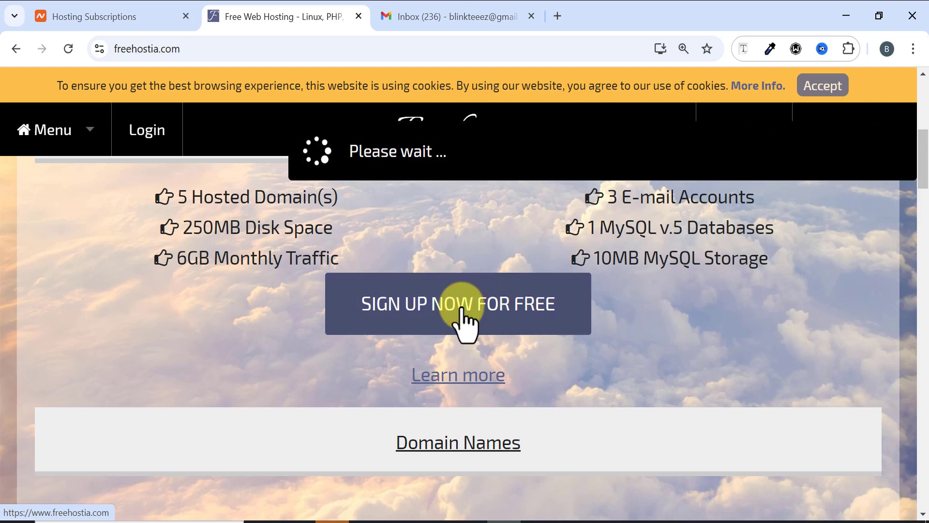
left_click(457, 304)
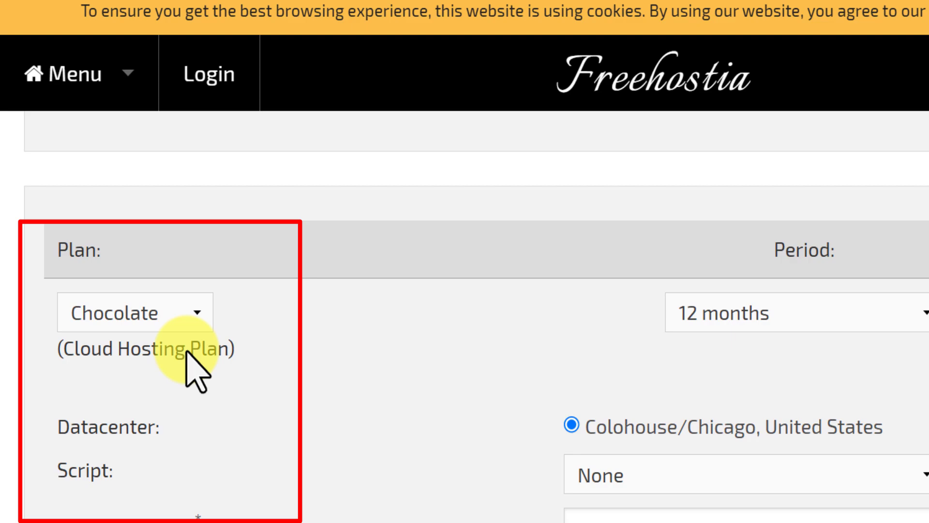
left_click(130, 313)
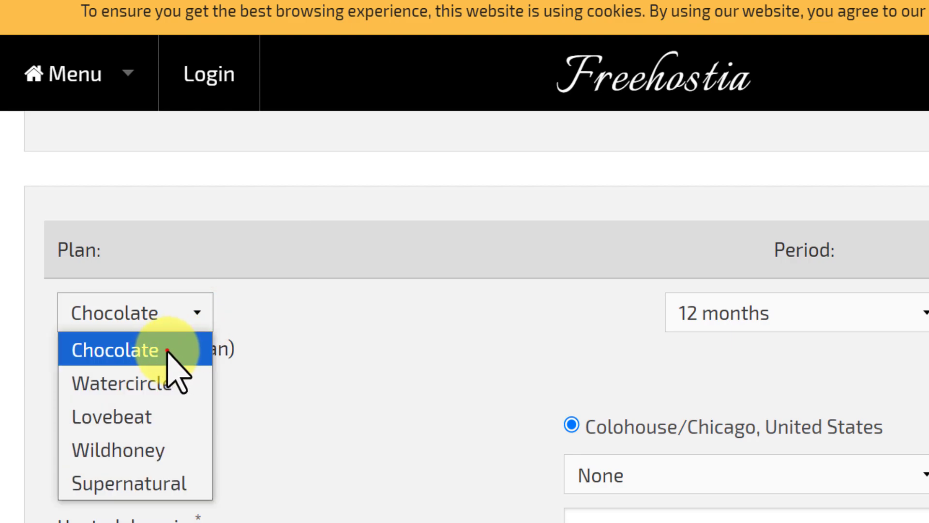
left_click(116, 350)
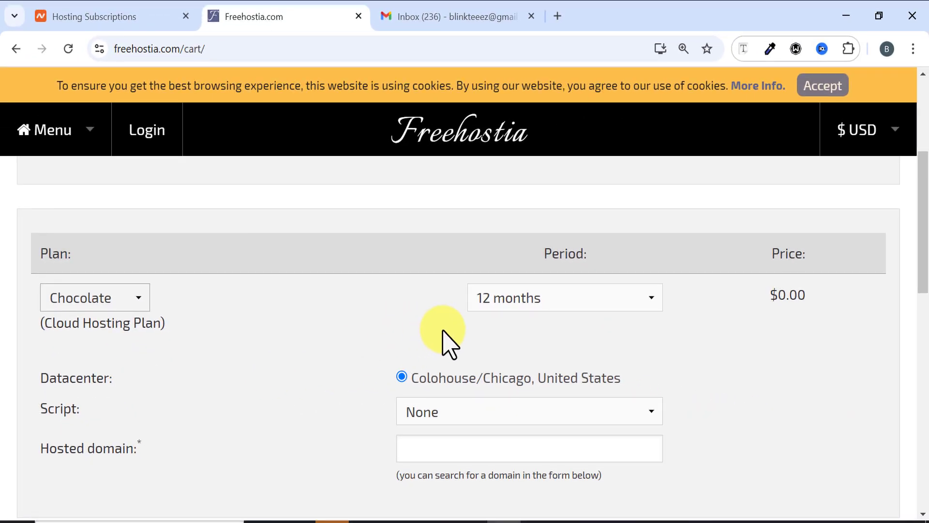
scroll("down", 3)
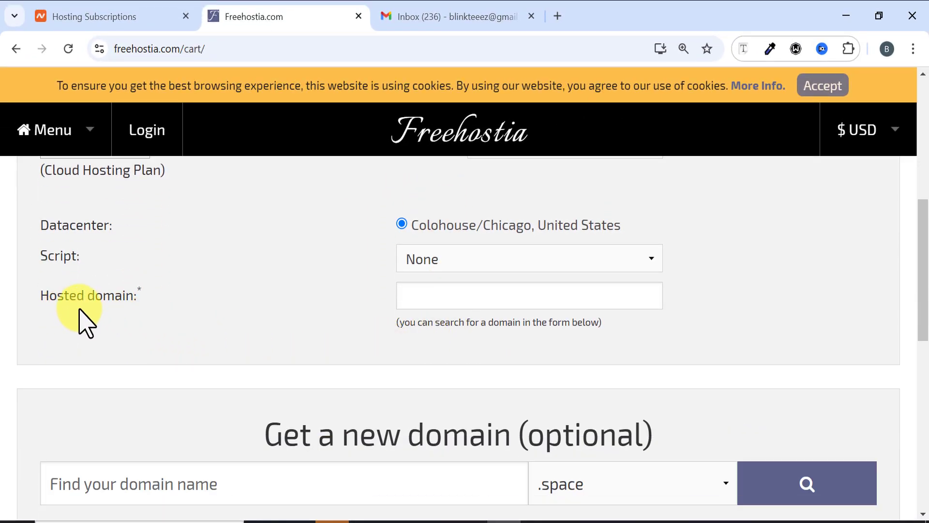
mouse_move(288, 336)
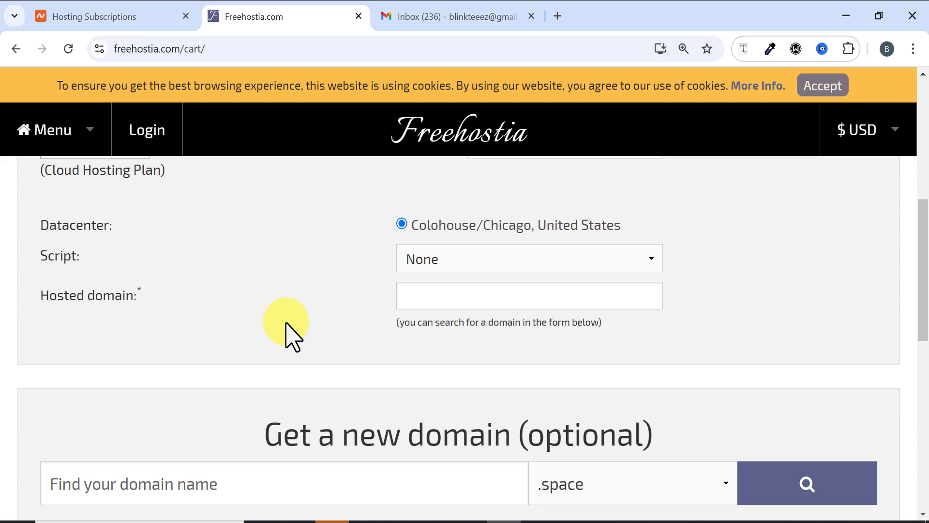
mouse_move(423, 314)
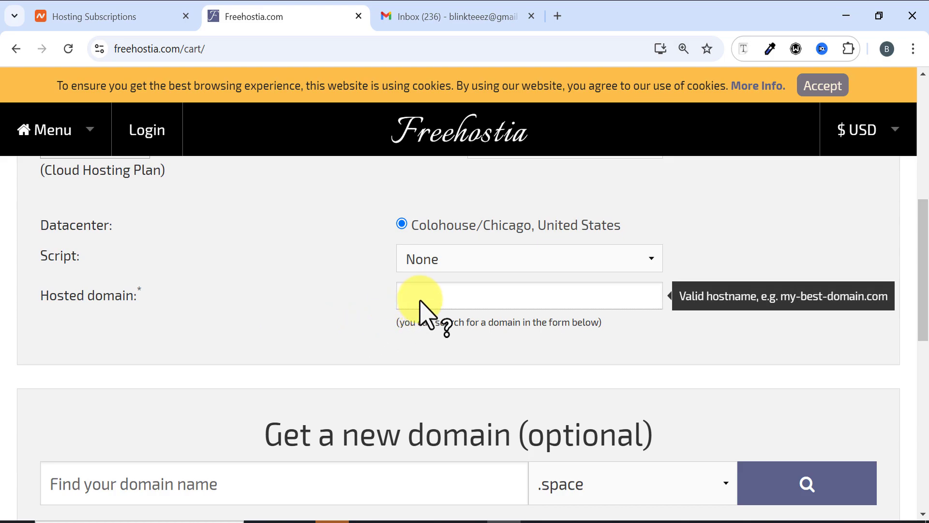
Enter msacademy19.com as the hosted domain and check the $0.00 order subtotal.
left_click(522, 296)
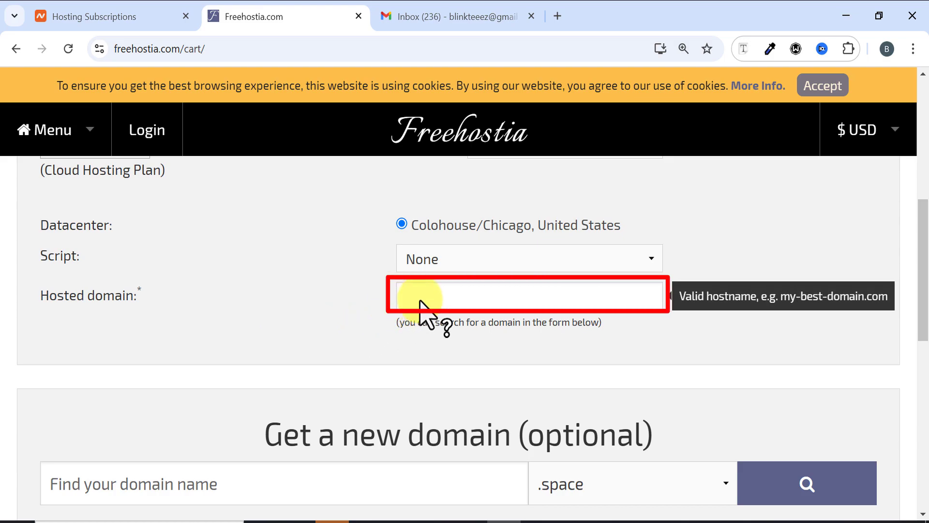
left_click(420, 299)
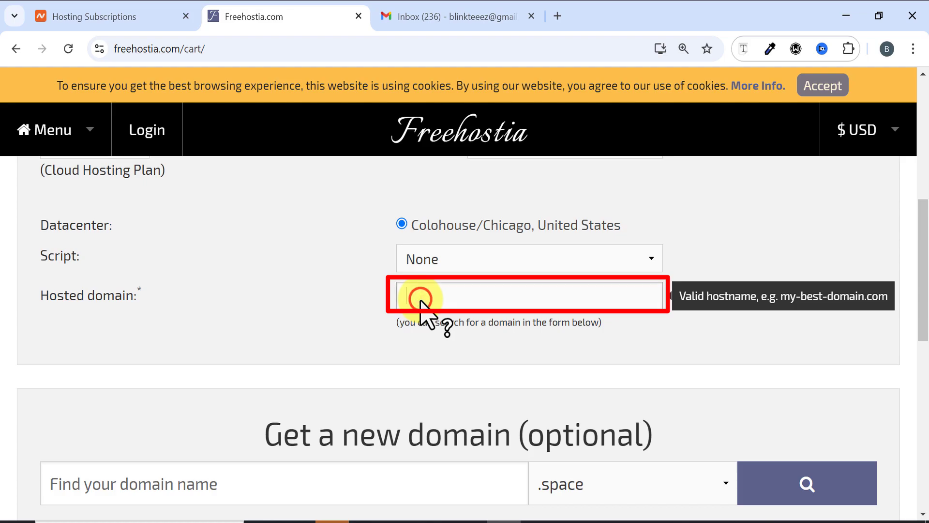
type("msacademy19.com")
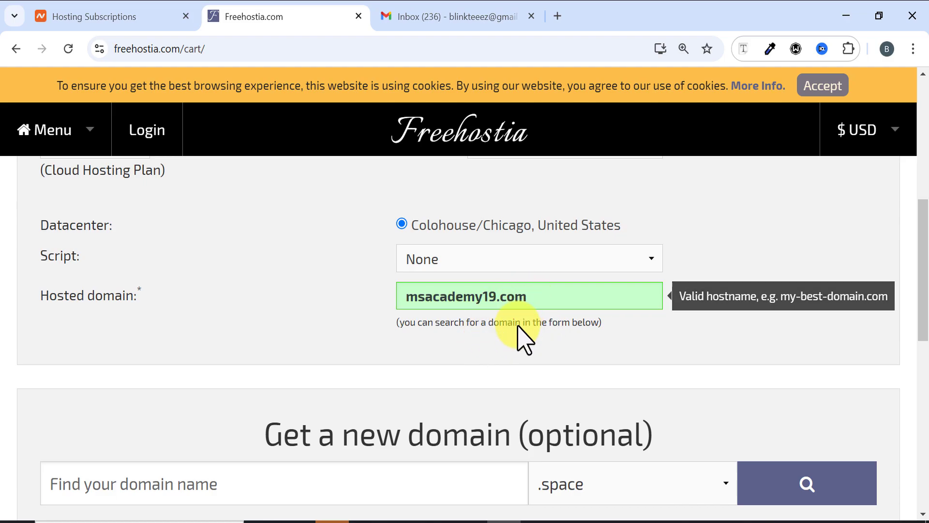
scroll("down", 3)
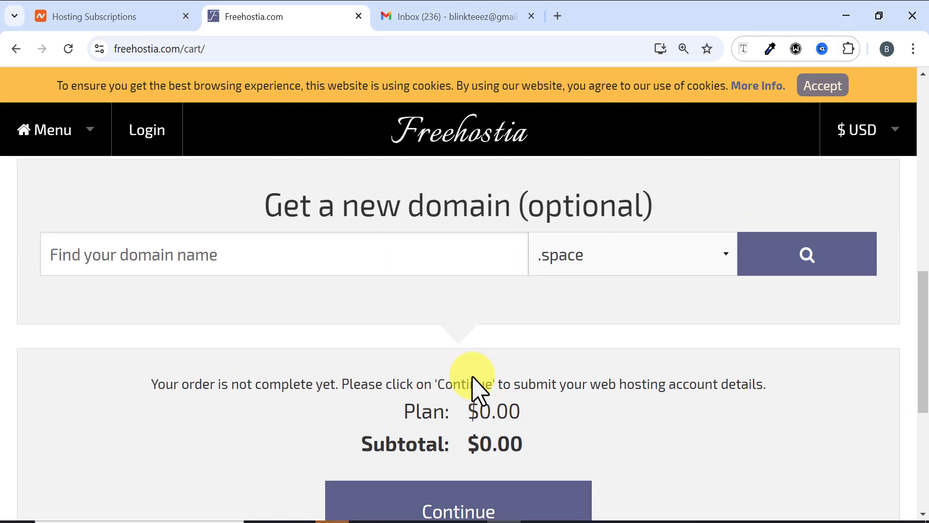
mouse_move(496, 454)
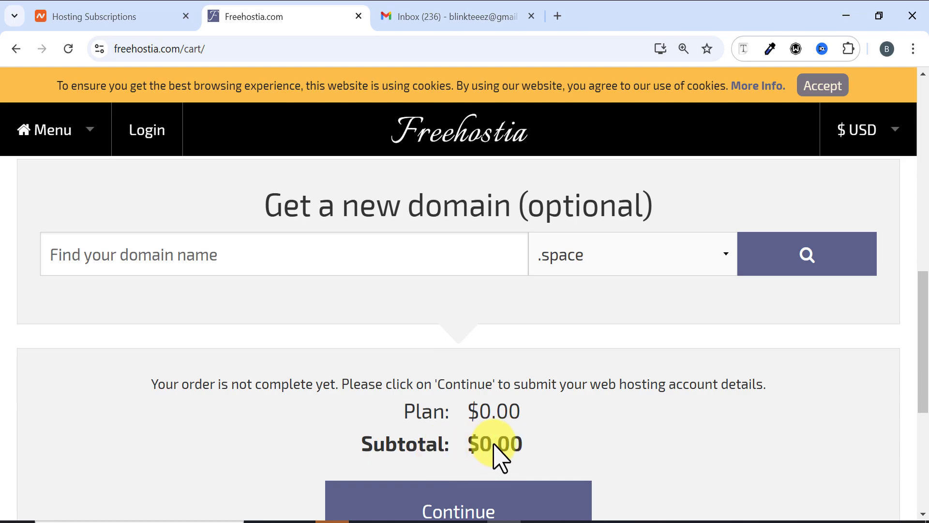
scroll("down", 3)
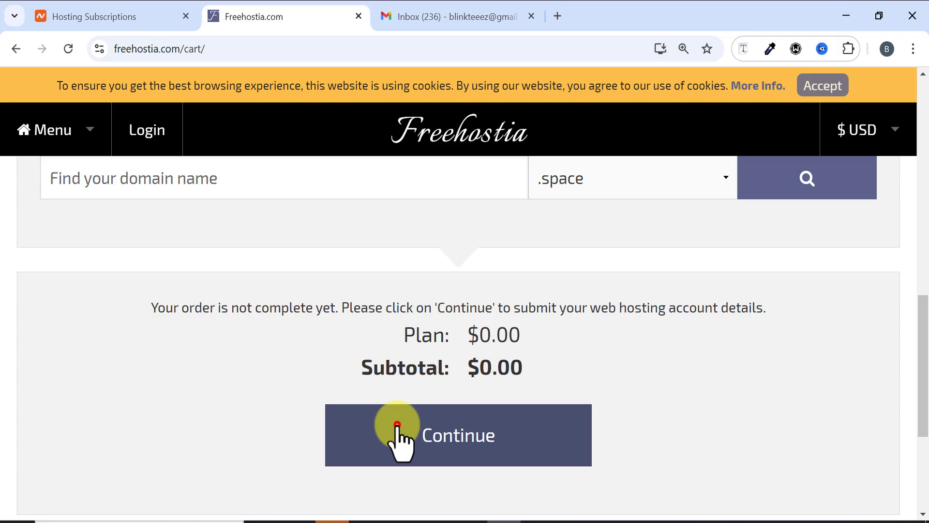
Submit the plan and reach the empty Account Details contact and address form.
left_click(398, 423)
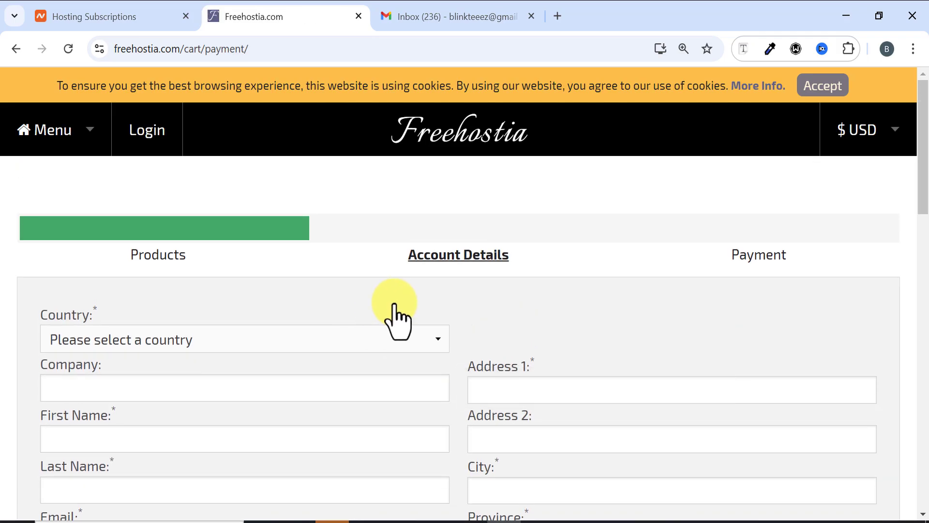
scroll("down", 3)
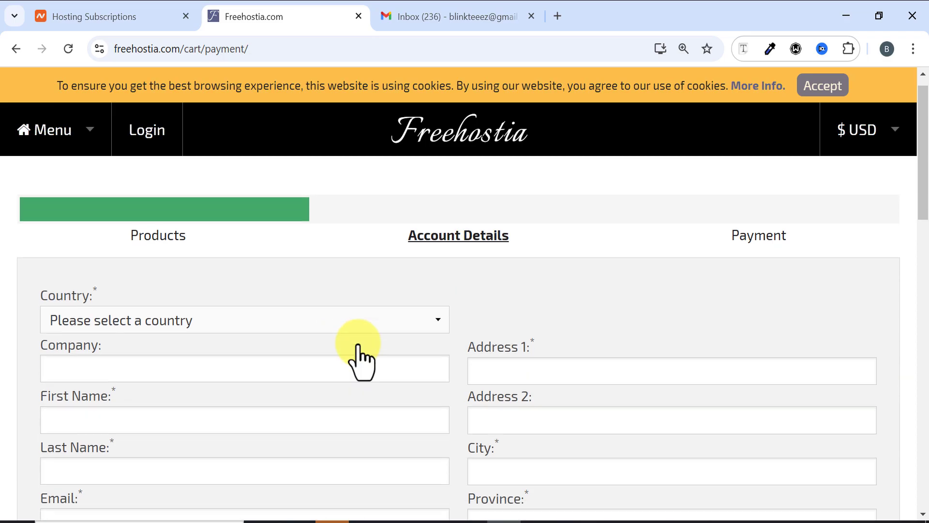
scroll("down", 3)
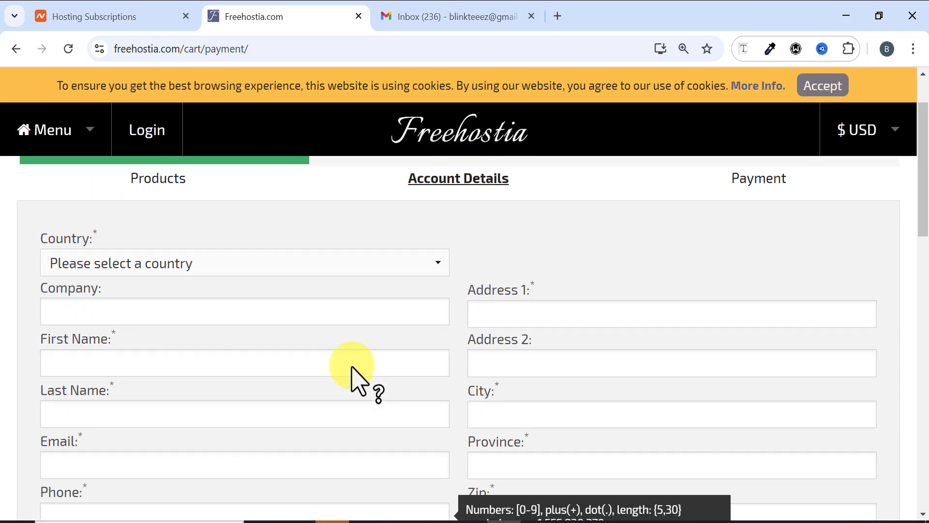
mouse_move(350, 323)
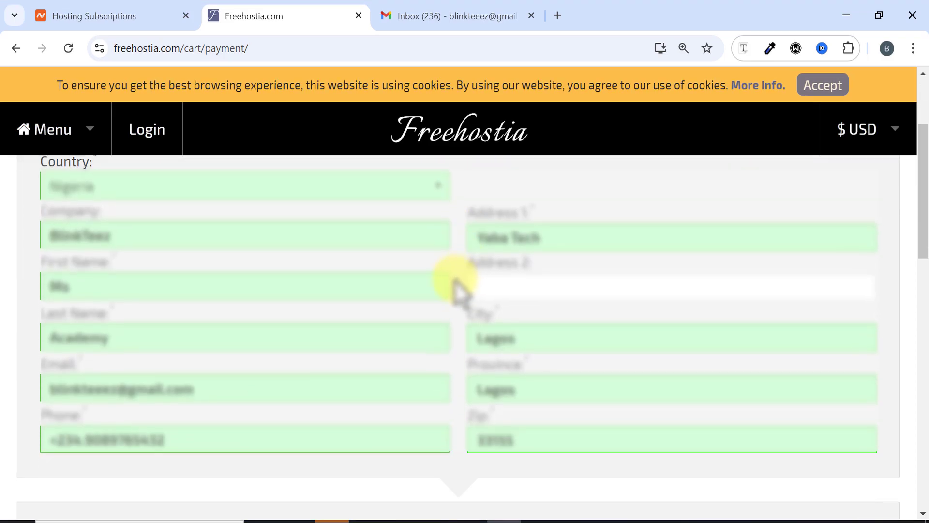
Agree to the terms, pass the reCAPTCHA, and submit the $0.00 free hosting order.
scroll("down", 3)
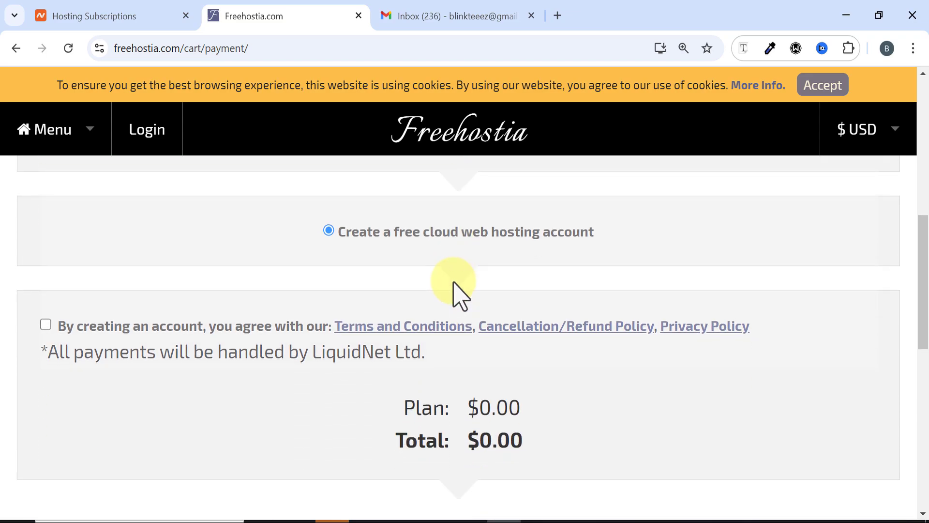
scroll("down", 3)
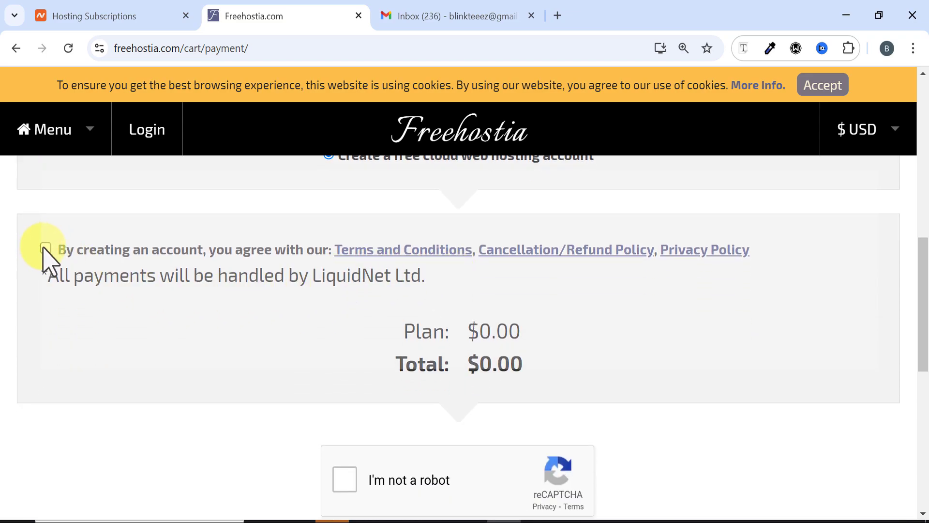
left_click(45, 249)
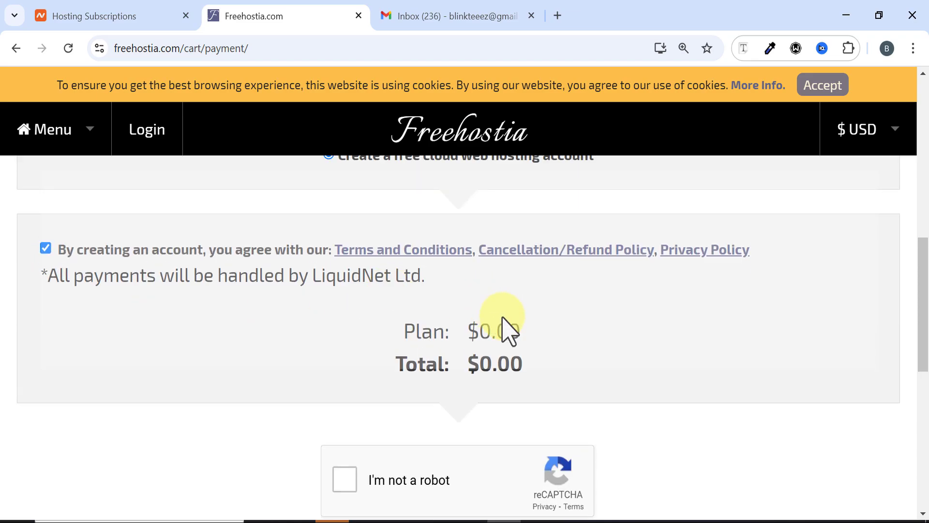
mouse_move(492, 391)
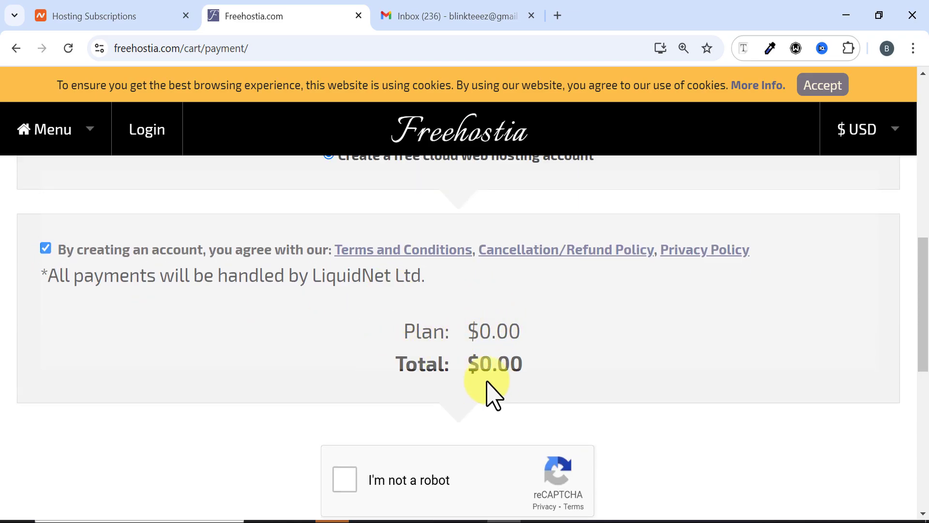
scroll("down", 3)
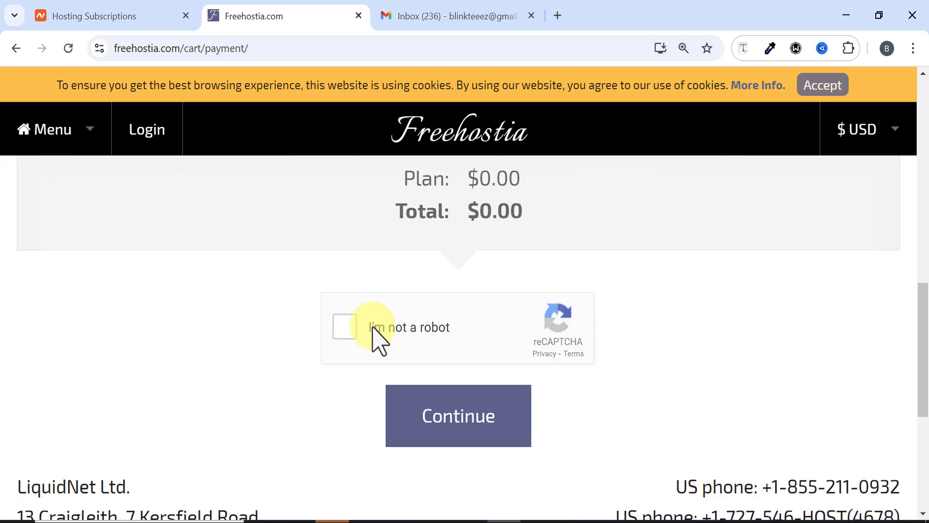
left_click(344, 327)
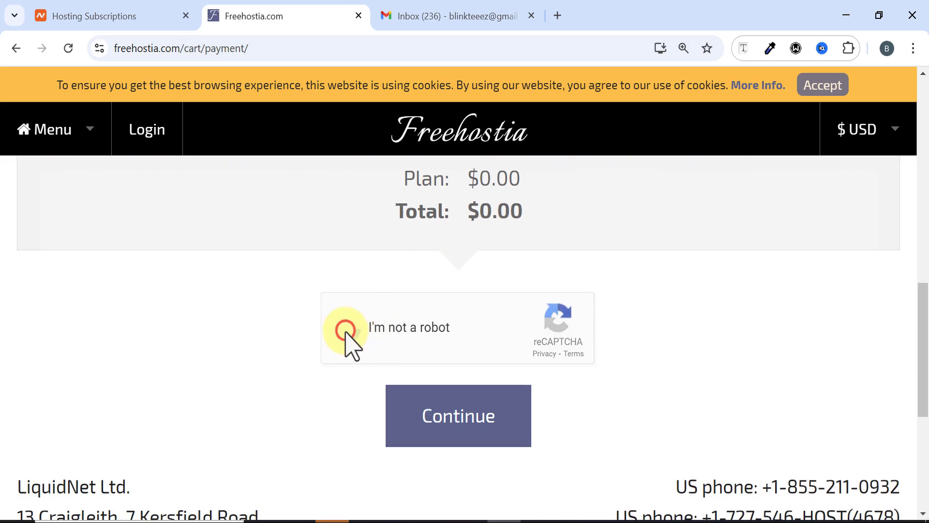
left_click(347, 328)
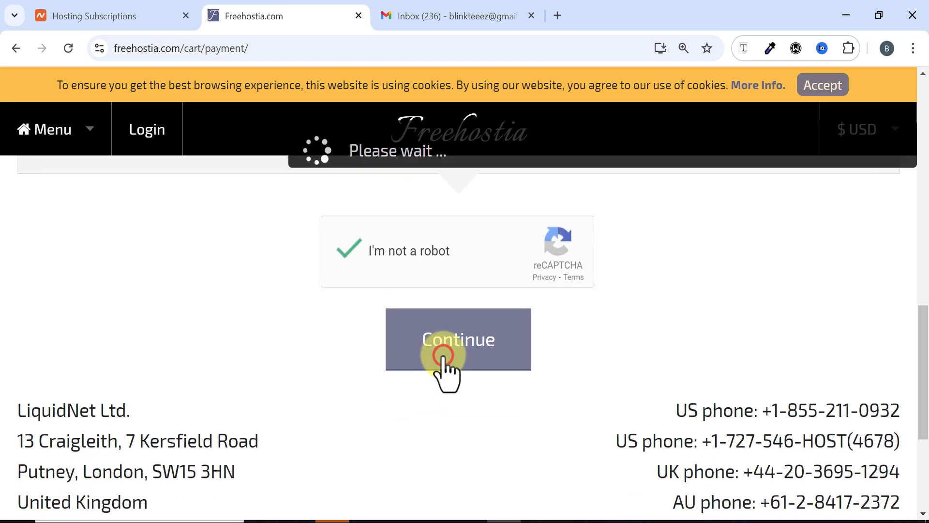
left_click(445, 353)
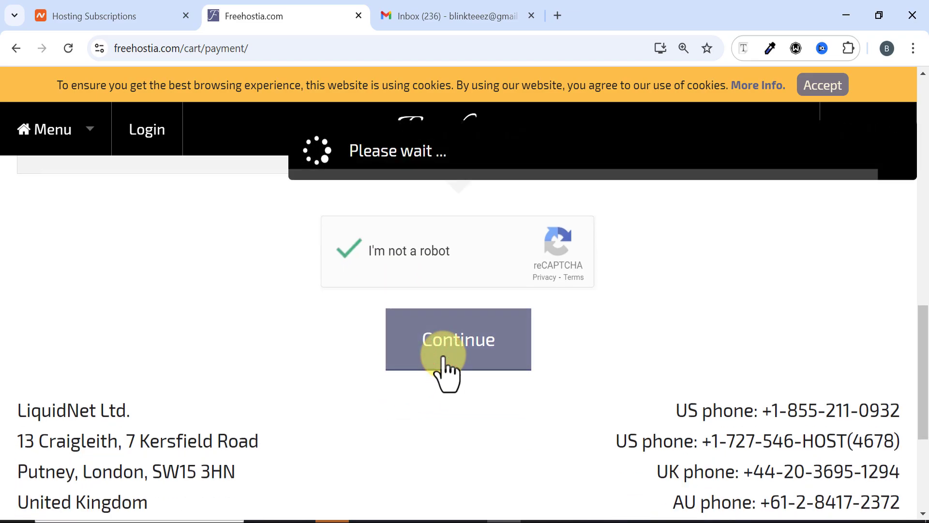
left_click(458, 339)
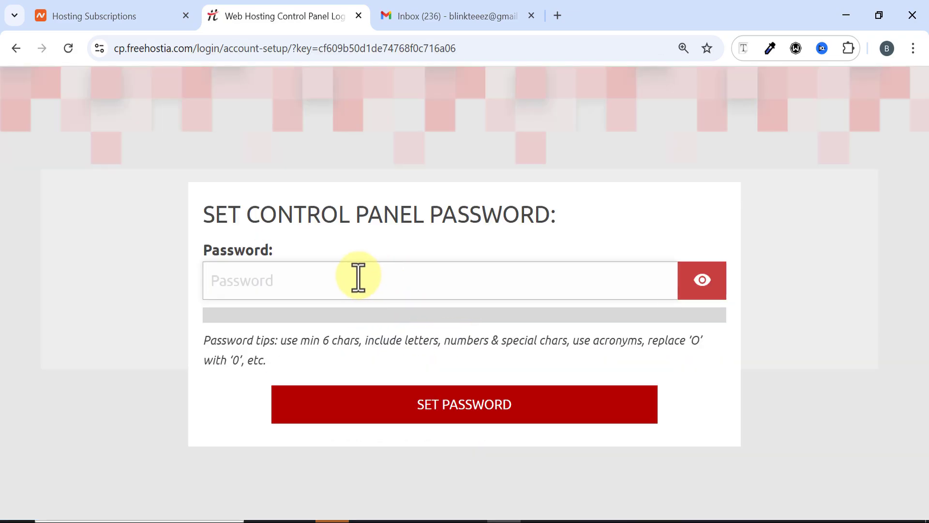
mouse_move(300, 276)
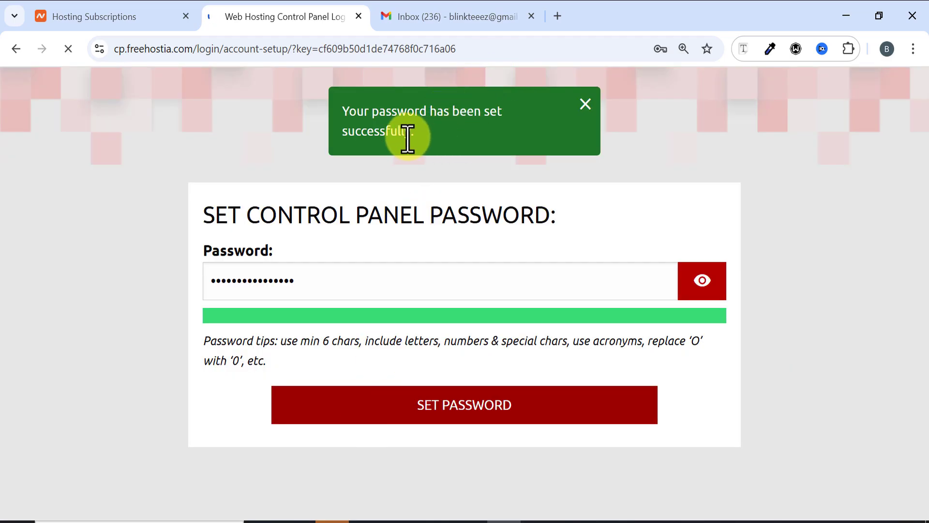
Confirm the new control panel password and save the login in Chrome.
left_click(464, 405)
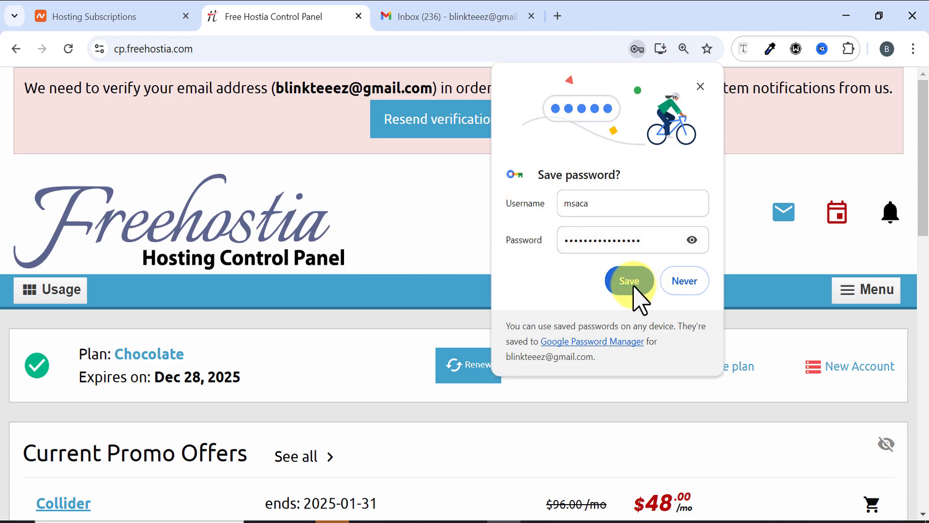
left_click(629, 281)
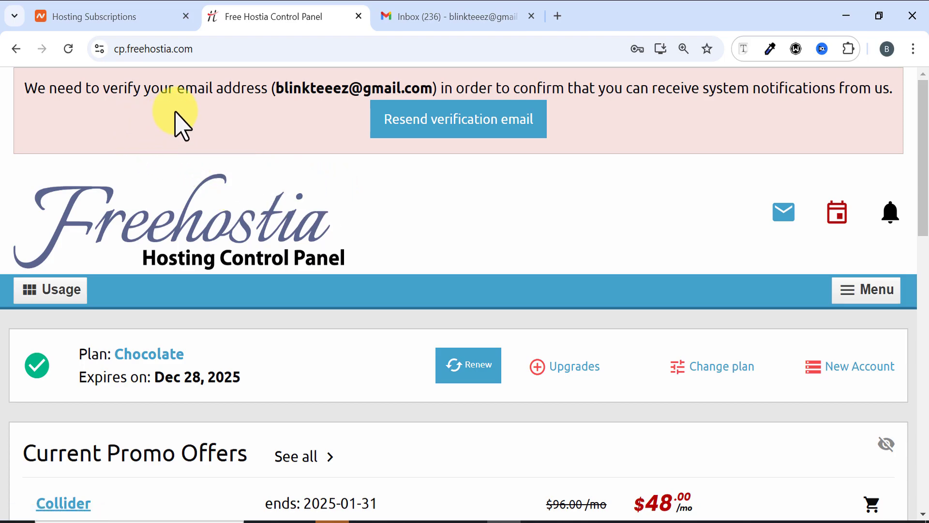
mouse_move(343, 94)
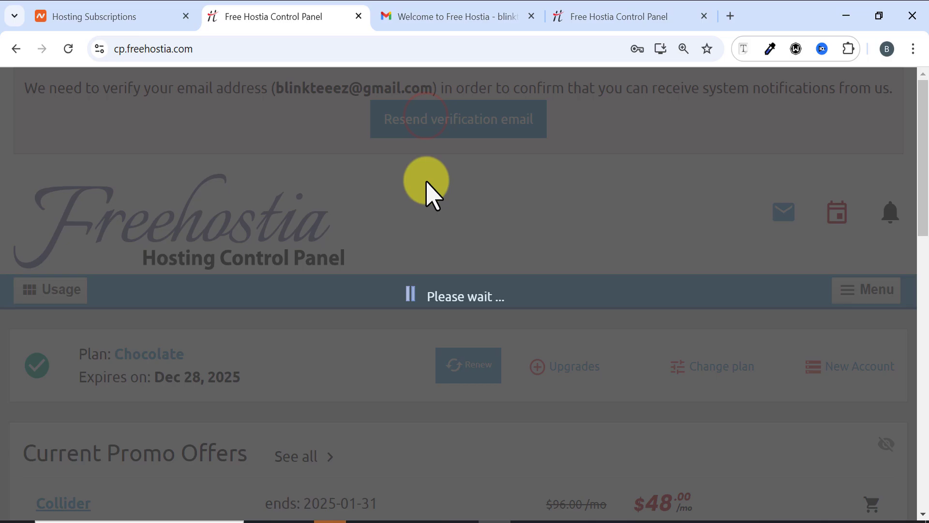
Resend the Freehostia verification email, then switch to the Gmail tab.
left_click(458, 118)
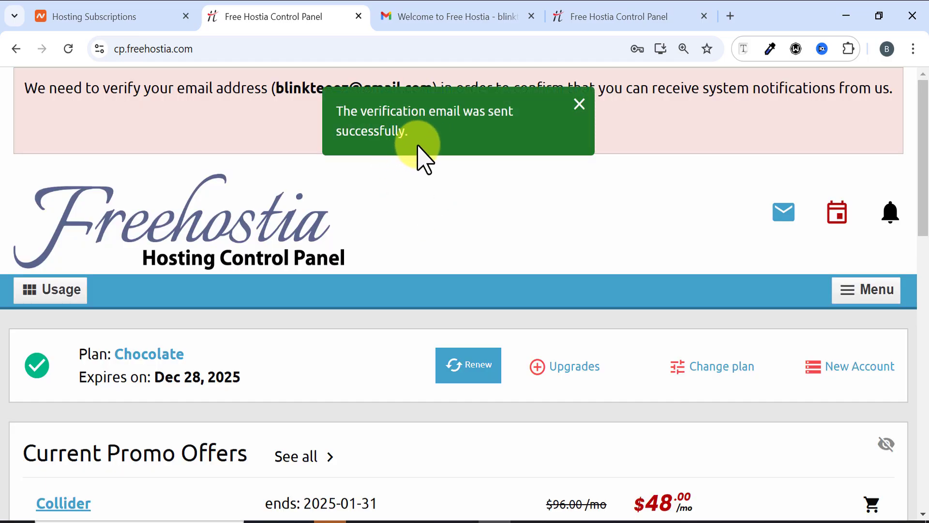
left_click(447, 16)
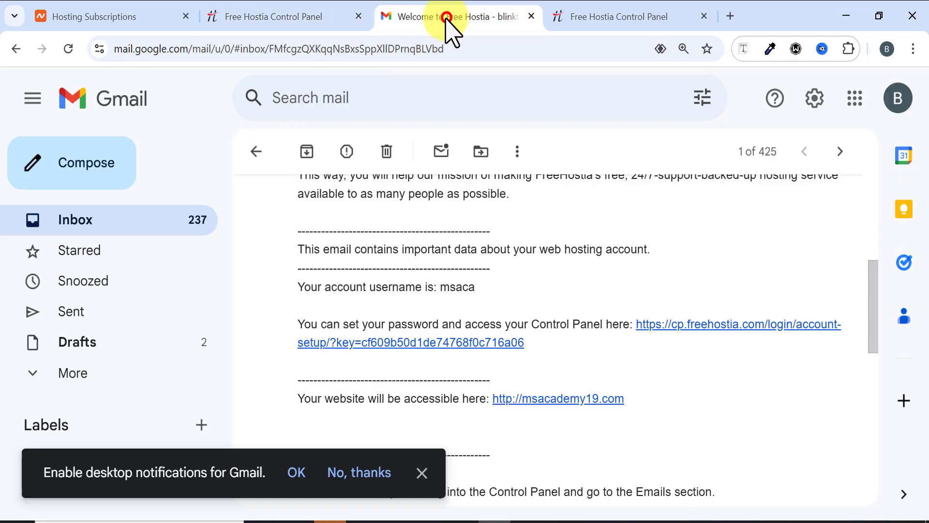
Open Free Hostia's 'Email verification' message and follow its validate-email link.
left_click(256, 151)
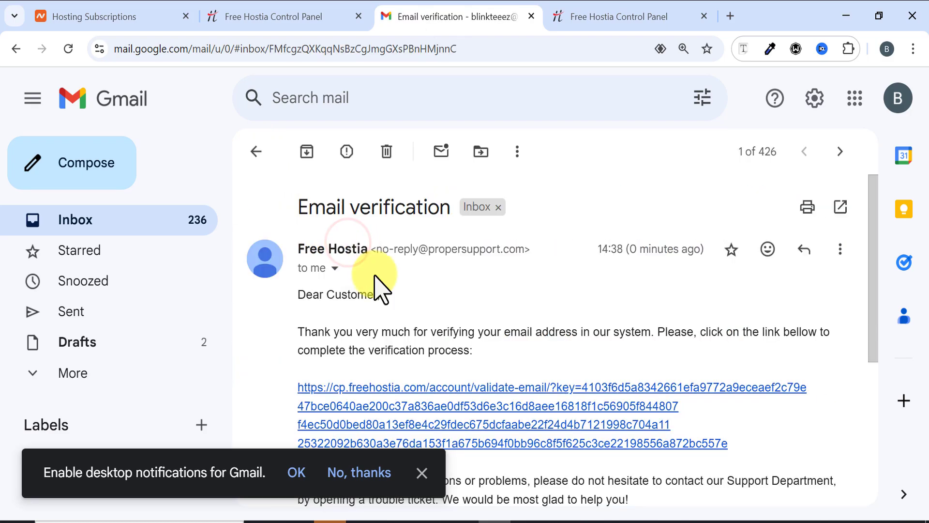
scroll("down", 3)
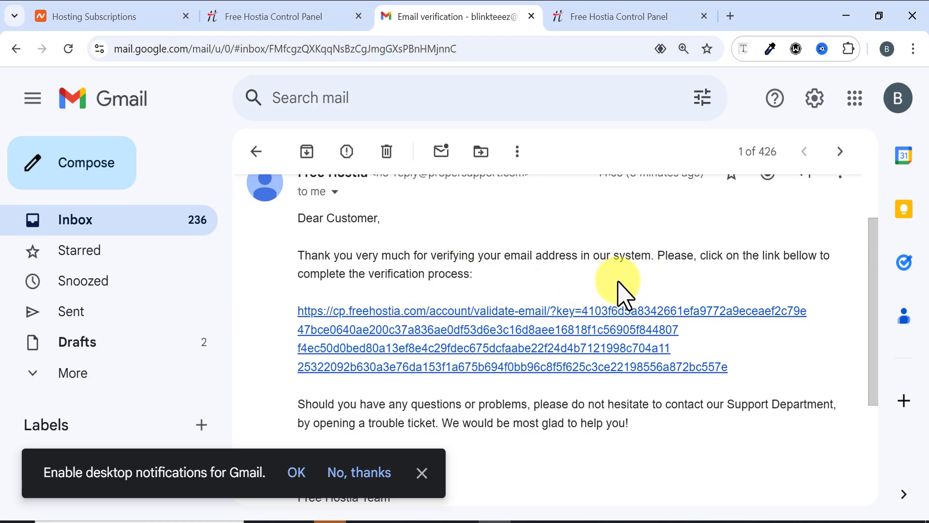
mouse_move(379, 334)
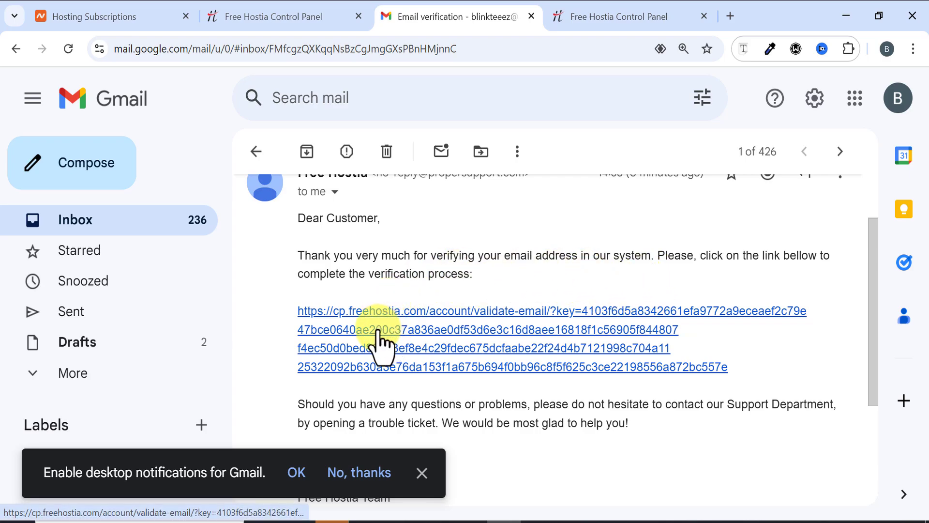
left_click(376, 330)
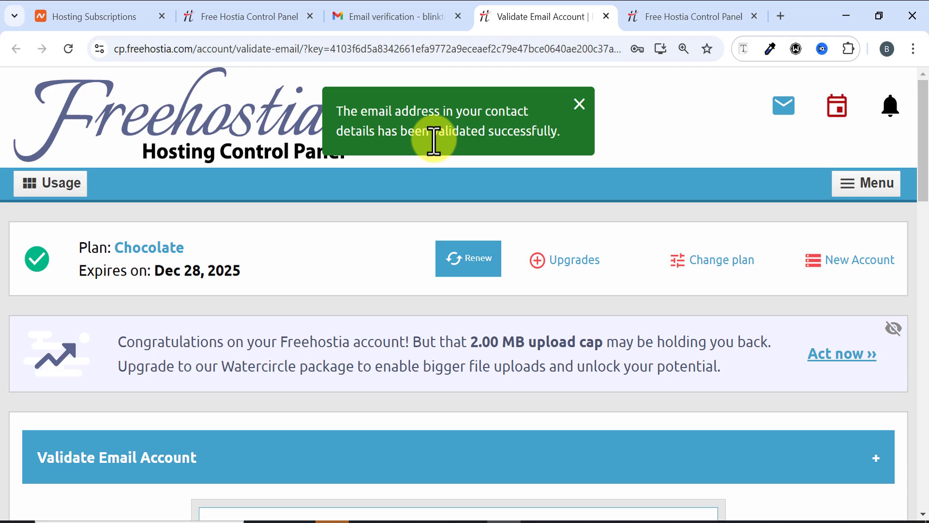
Dismiss the email-validated success notice on the Validate Email Account page.
left_click(579, 104)
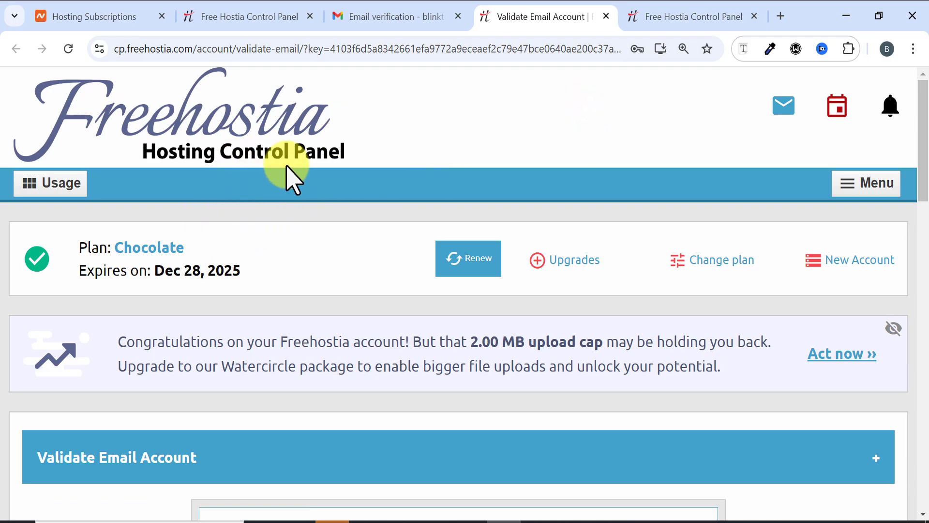
mouse_move(261, 220)
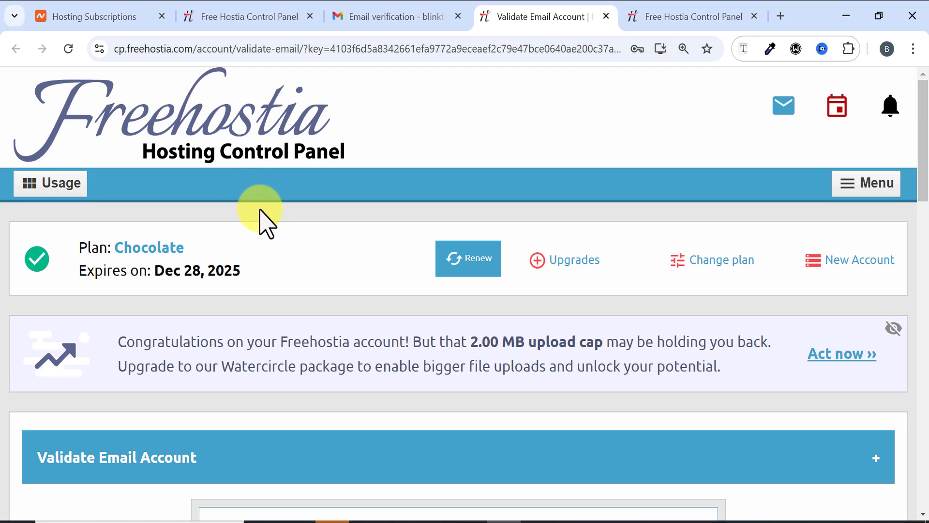
mouse_move(296, 242)
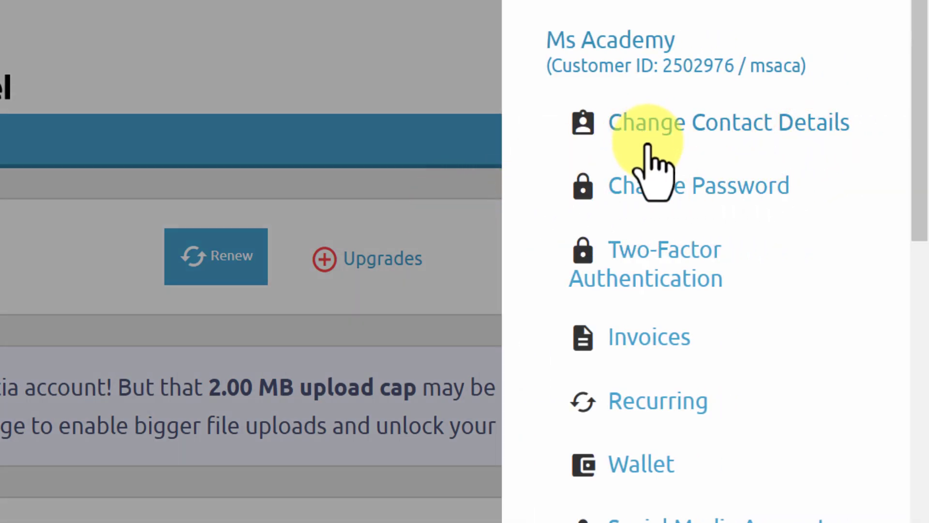
Expand My Domains in the control panel menu and choose Hosted Domains.
scroll("down", 3)
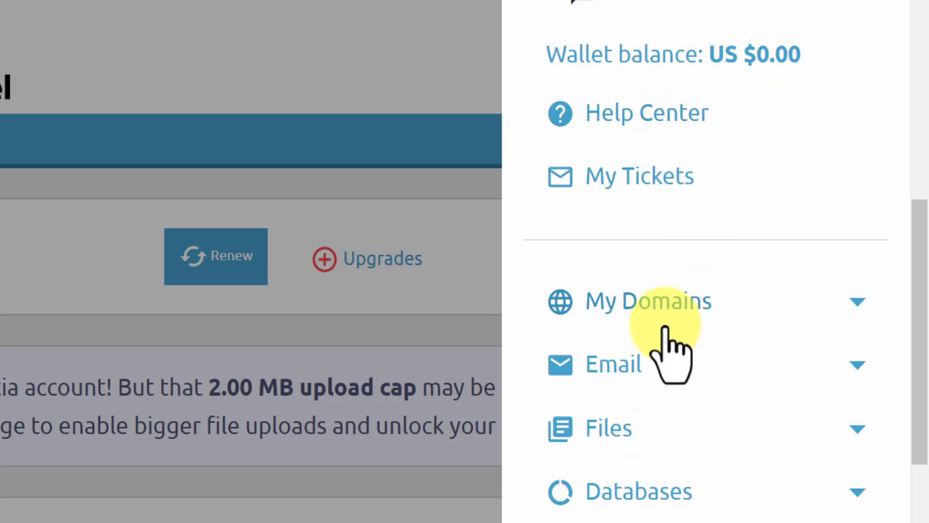
left_click(648, 301)
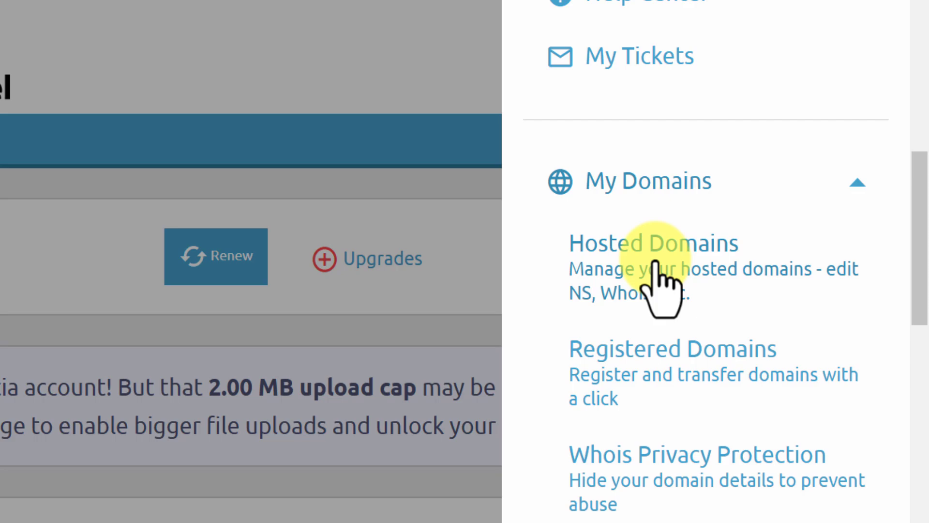
left_click(662, 266)
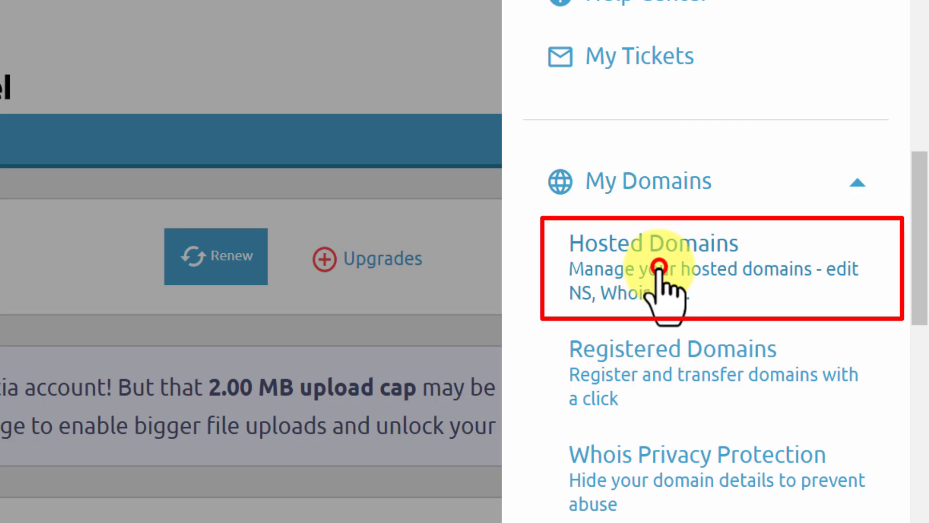
left_click(660, 265)
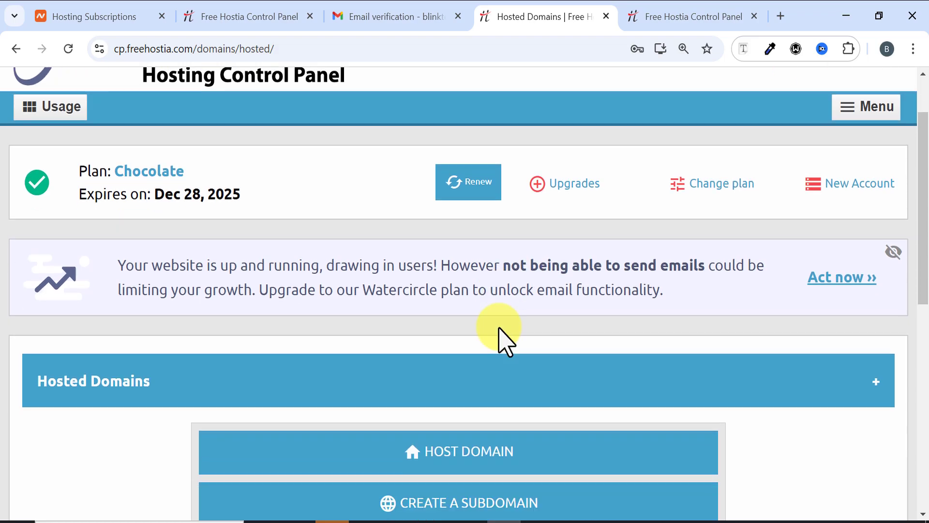
Scroll to the My Domains list showing msacademy19.com, 1 of 5 domains used.
scroll("down", 3)
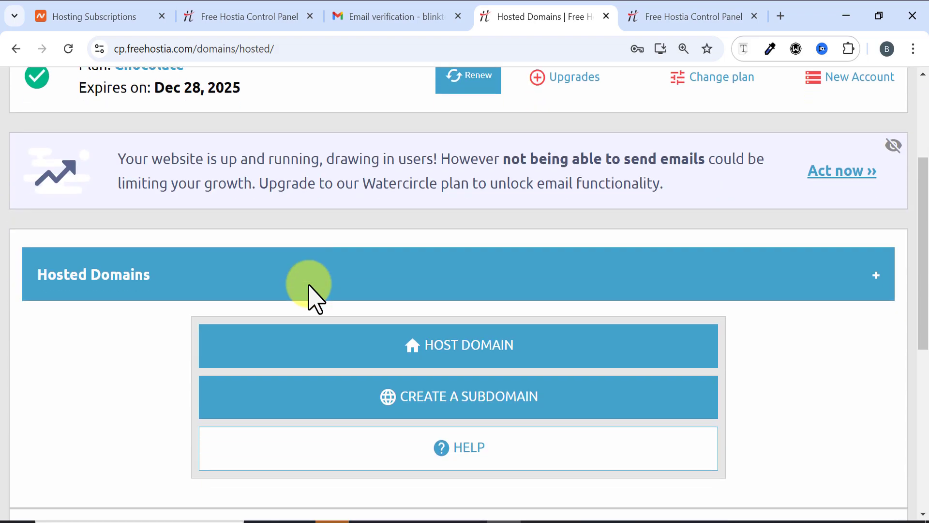
scroll("down", 3)
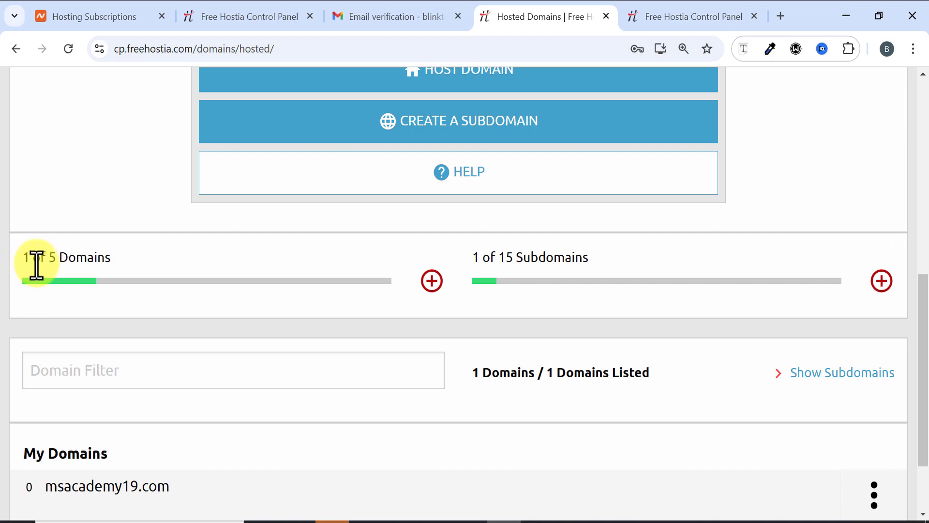
mouse_move(280, 289)
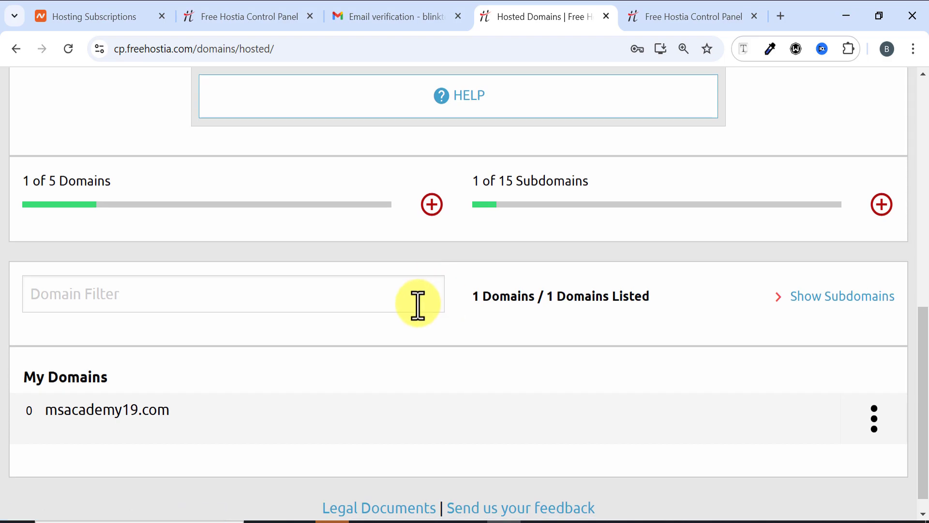
scroll("down", 3)
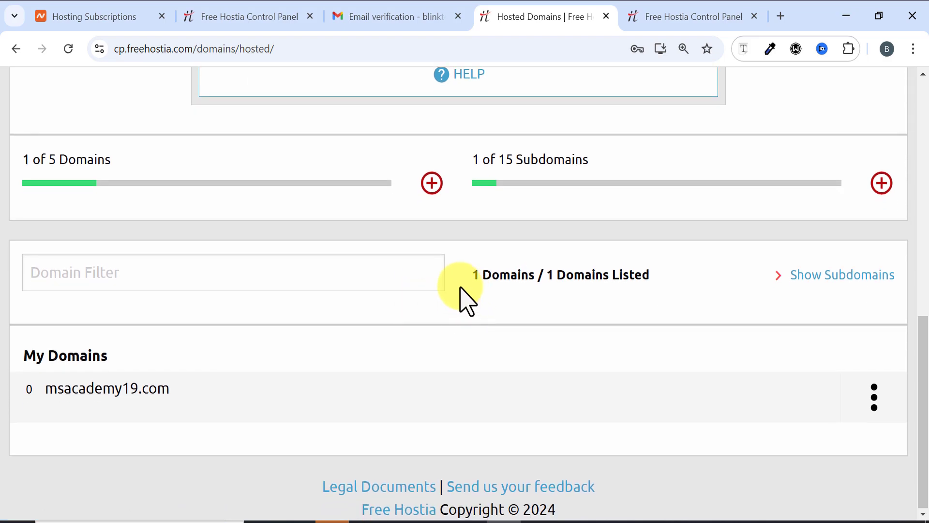
mouse_move(578, 314)
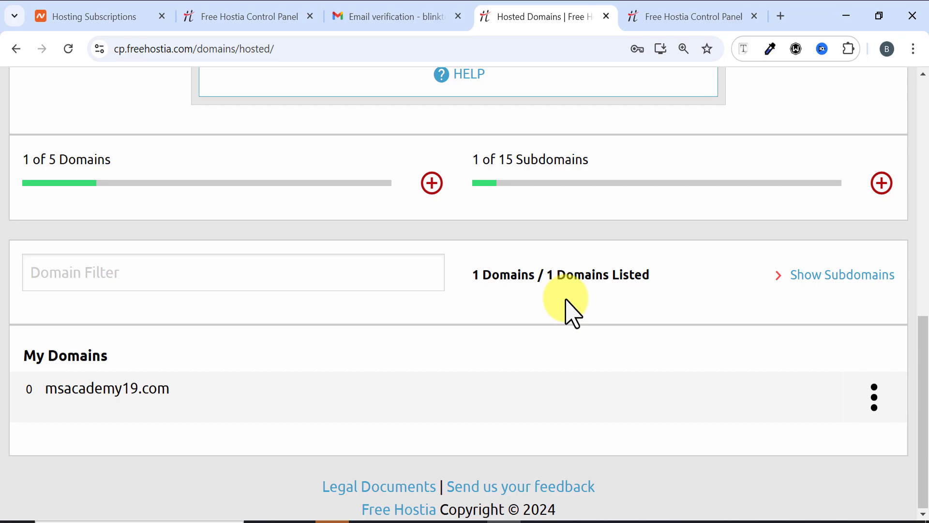